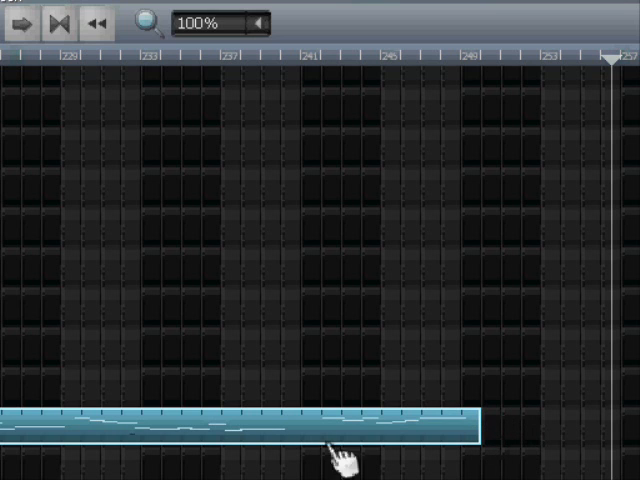
{"action": "mouse_move", "coordinate": [65, 445]}
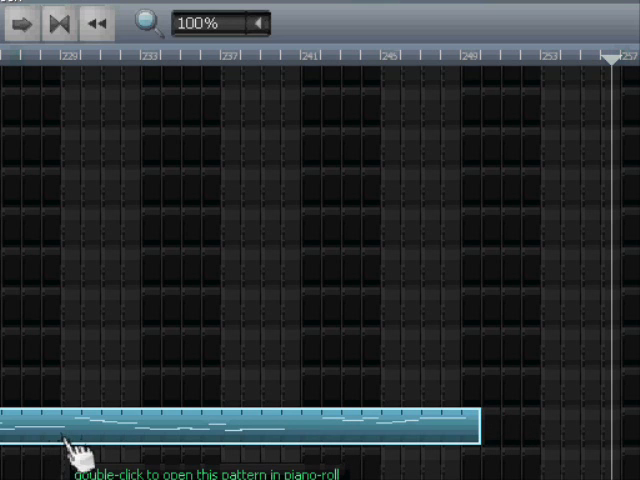
{"action": "mouse_move", "coordinate": [230, 452]}
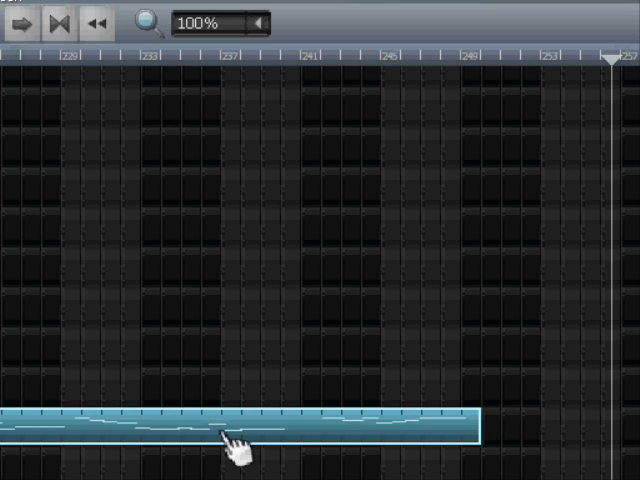
{"action": "mouse_move", "coordinate": [265, 438]}
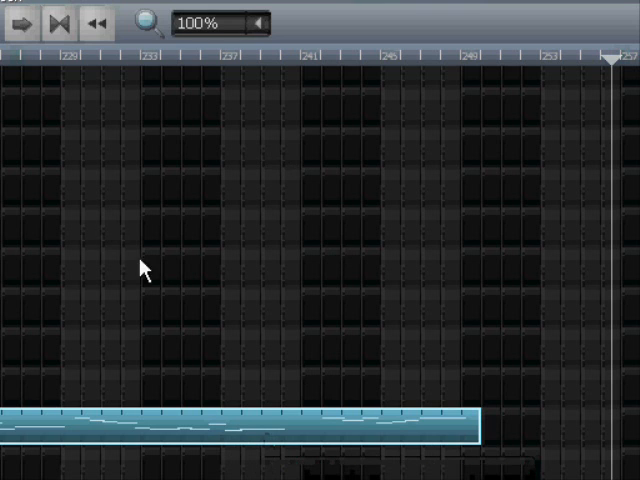
{"action": "mouse_move", "coordinate": [60, 22]}
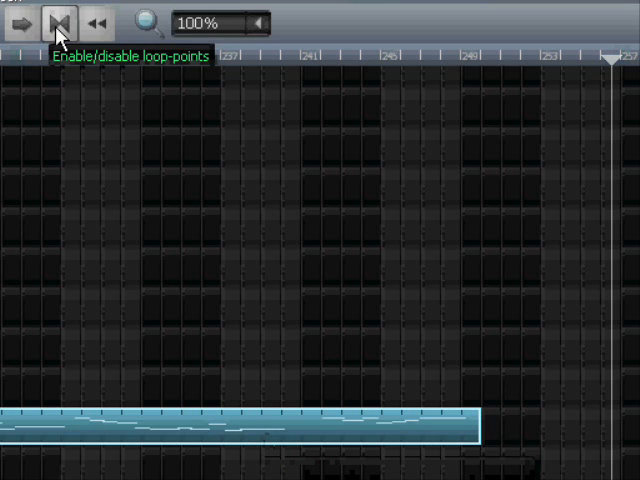
- Enable loop points and set the loop range to roughly bars 235–239
{"action": "left_click", "coordinate": [57, 22]}
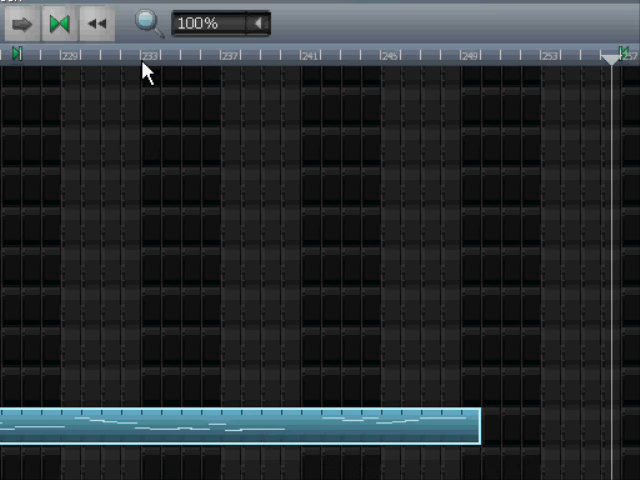
{"action": "mouse_move", "coordinate": [153, 69]}
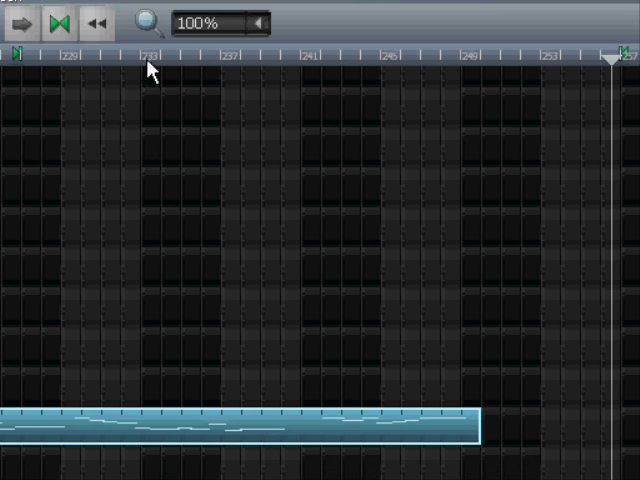
{"action": "mouse_move", "coordinate": [184, 73]}
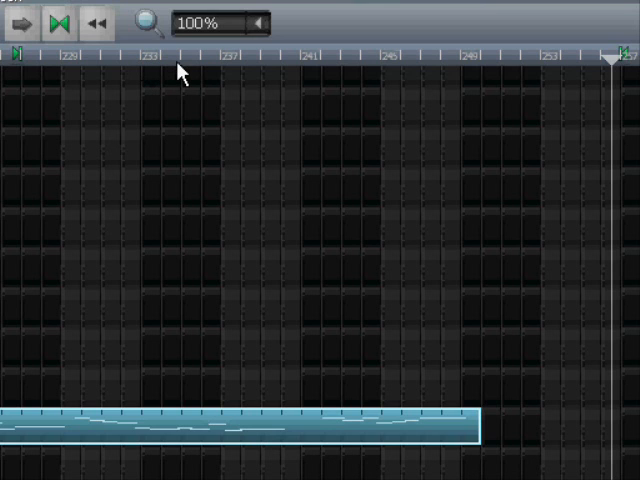
{"action": "left_click", "coordinate": [175, 54]}
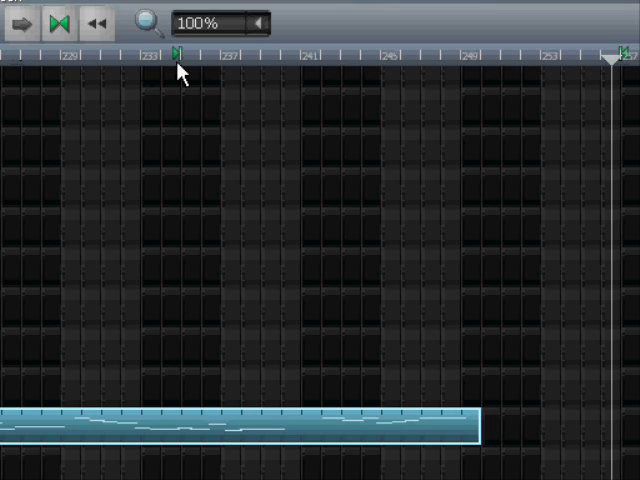
{"action": "mouse_move", "coordinate": [264, 68]}
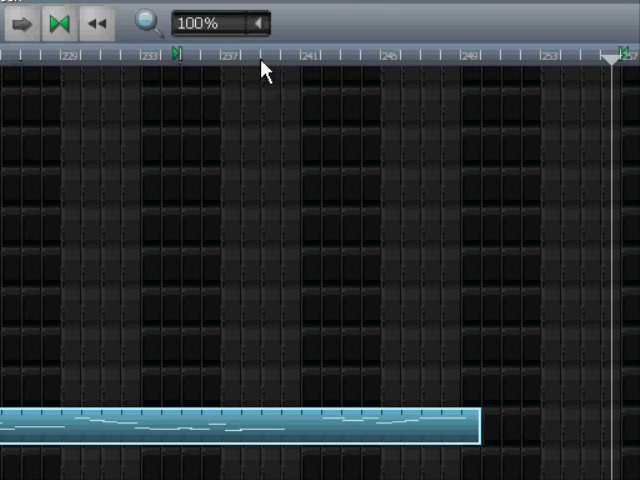
{"action": "left_click", "coordinate": [262, 54]}
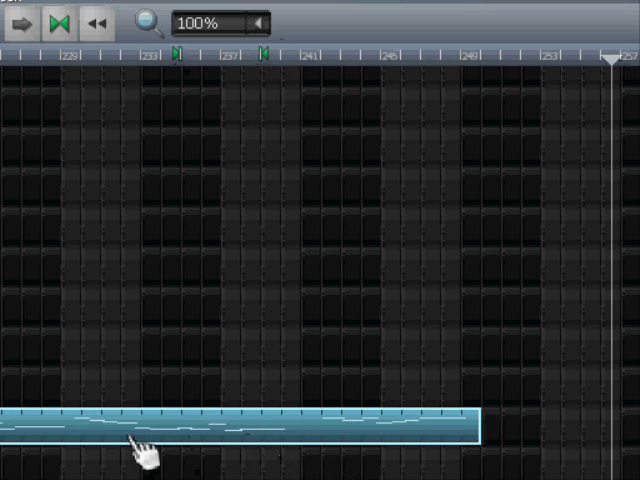
{"action": "mouse_move", "coordinate": [140, 445]}
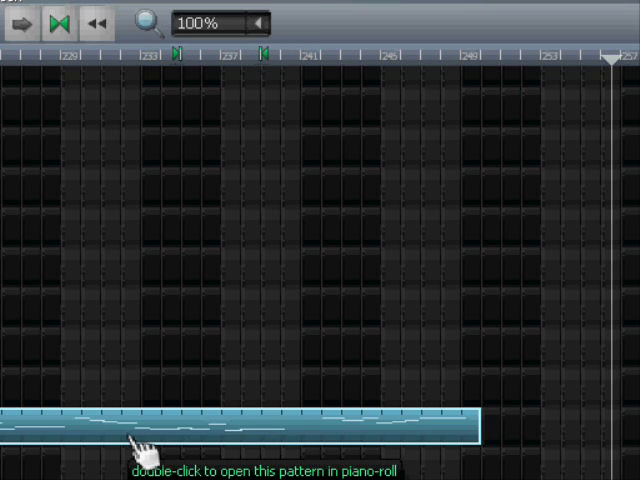
- Open the sy_woopWhistle pattern in the Piano-Roll and set the window to Stay on top
{"action": "double_click", "coordinate": [120, 443]}
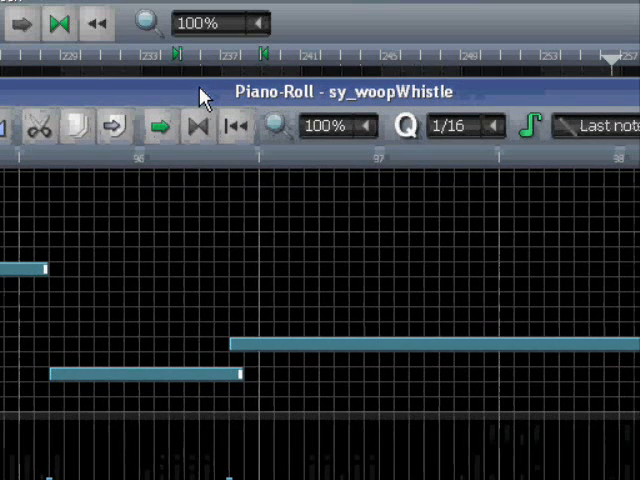
{"action": "mouse_move", "coordinate": [595, 60]}
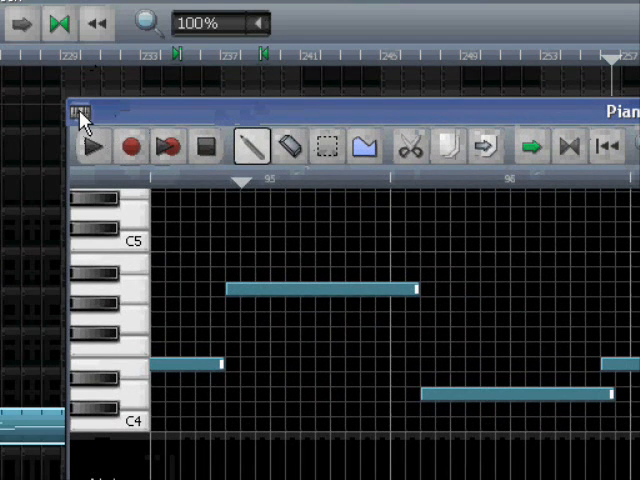
{"action": "left_click", "coordinate": [84, 112]}
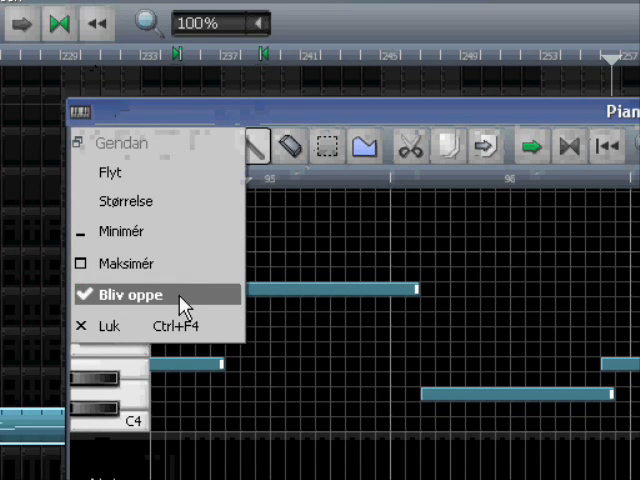
{"action": "left_click", "coordinate": [128, 294]}
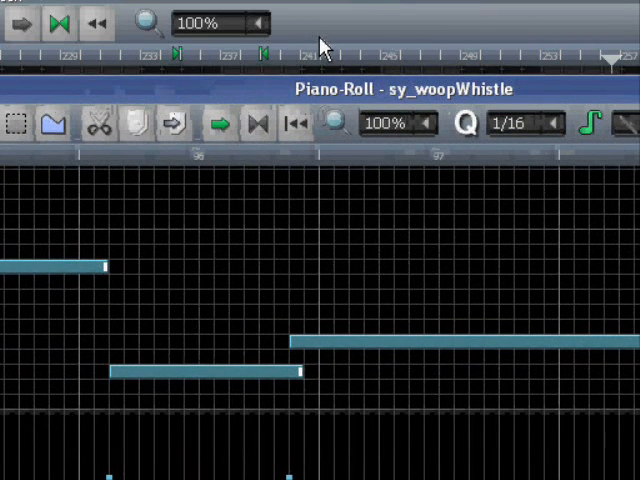
{"action": "mouse_move", "coordinate": [335, 40]}
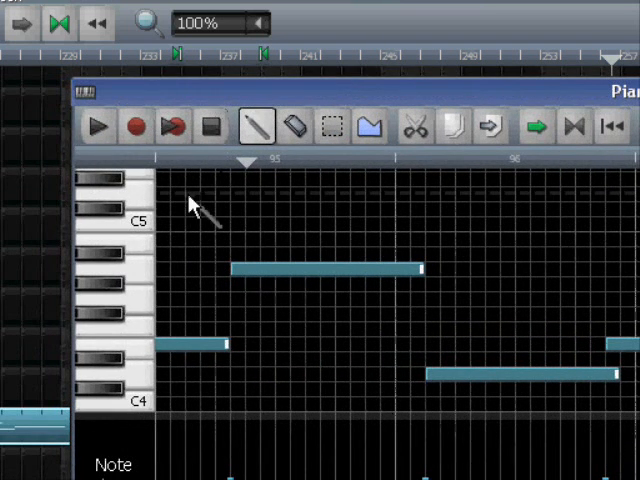
{"action": "mouse_move", "coordinate": [173, 126]}
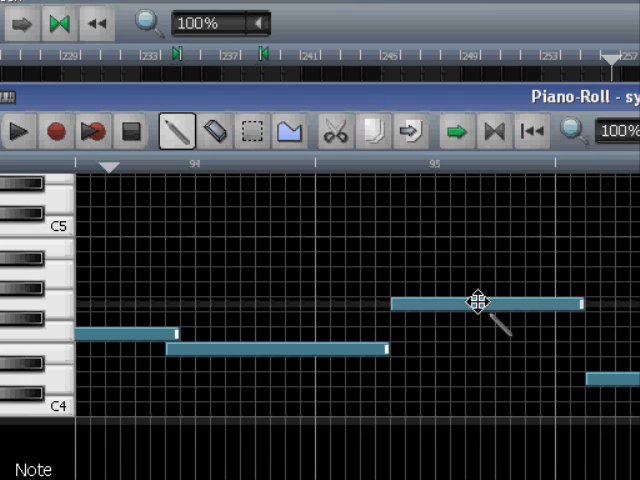
- Nudge the whistle note just after bar 95 slightly later and resize its length
{"action": "left_click", "coordinate": [485, 303]}
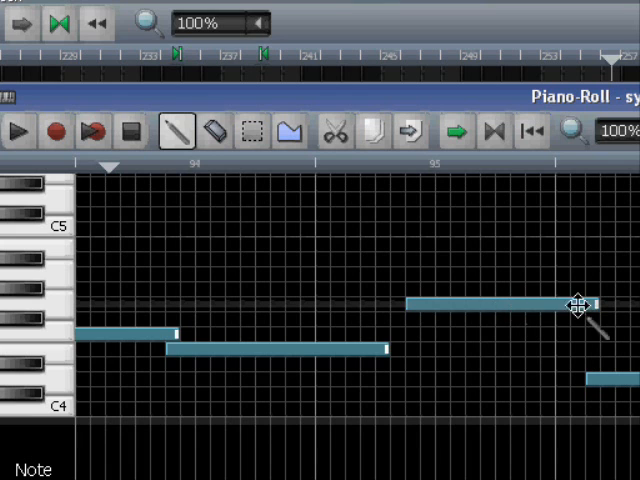
{"action": "left_click", "coordinate": [490, 305]}
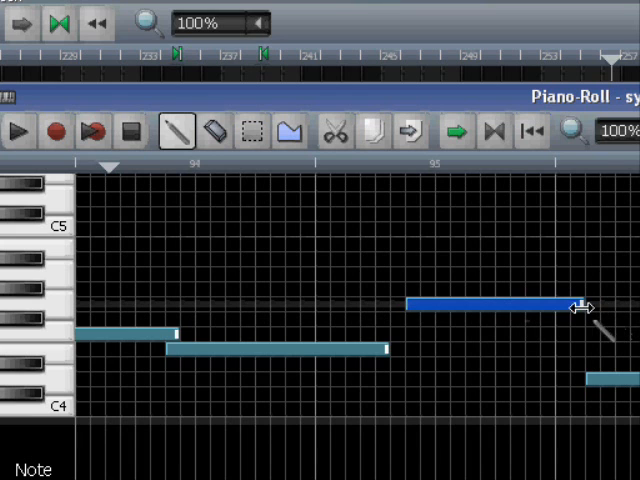